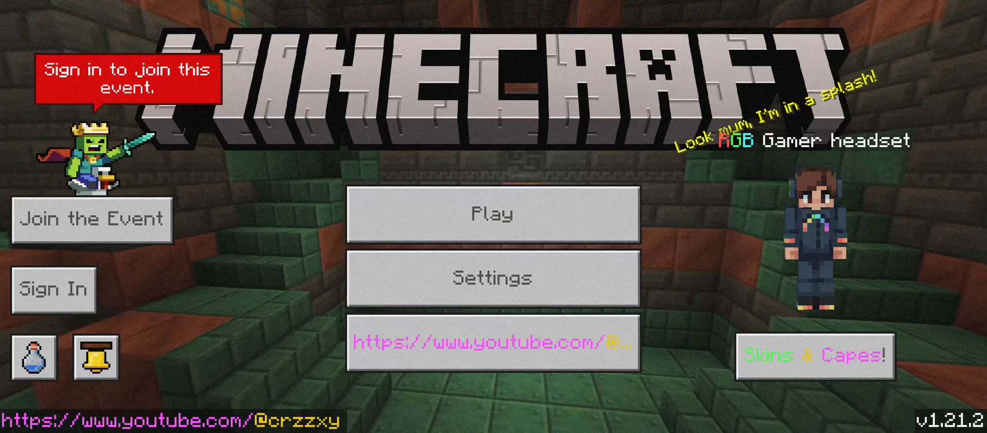
Step: Open the 83-skin 2024 Cosmetics pack, preview a purple skin and scroll the grid
left_click(814, 354)
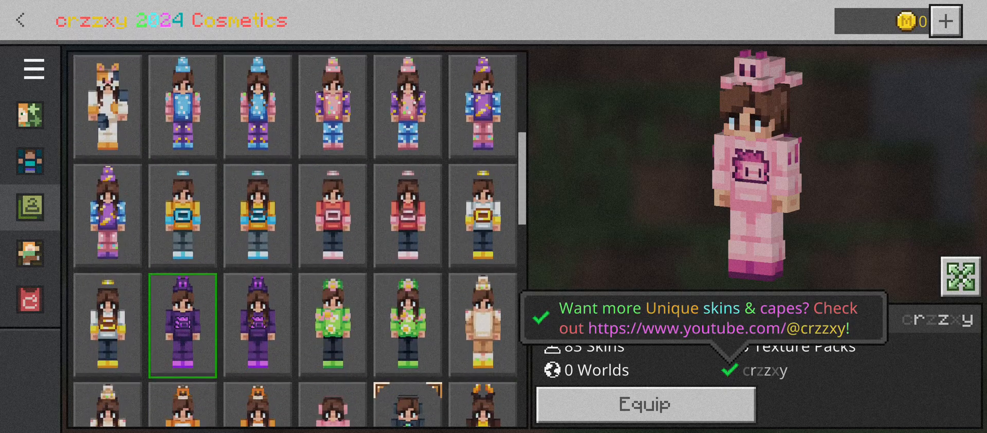
left_click(258, 309)
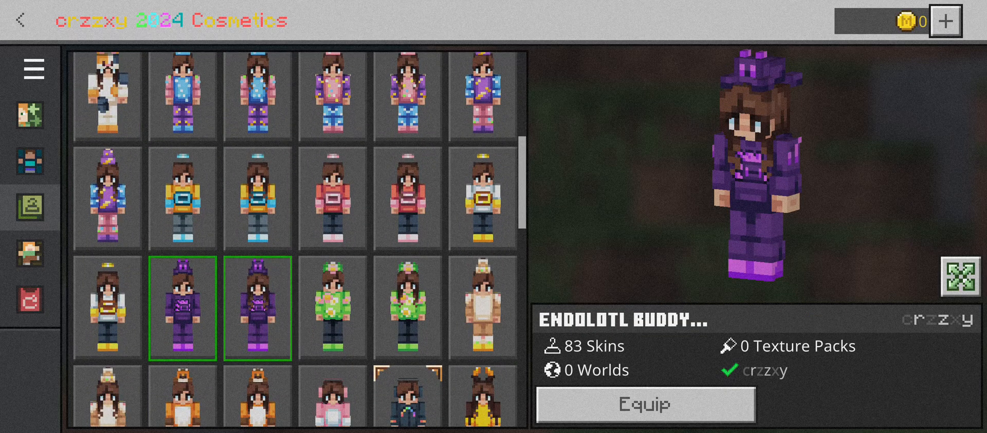
scroll("down", 3)
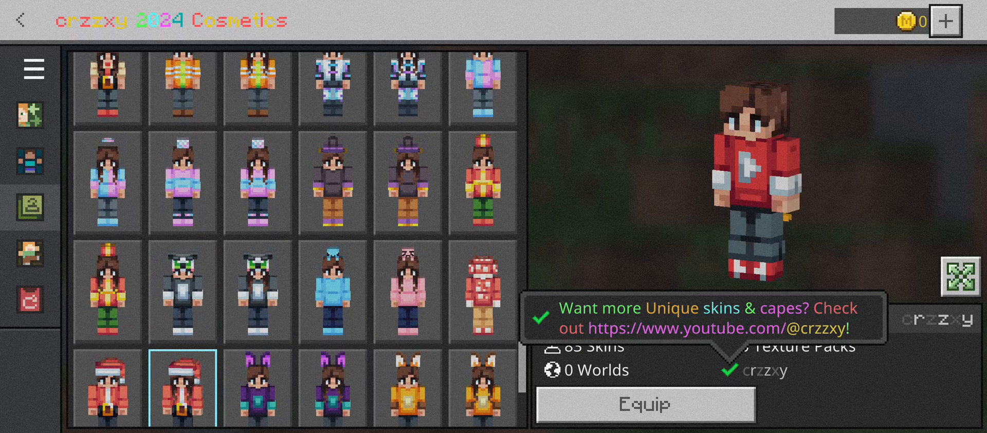
scroll("down", 3)
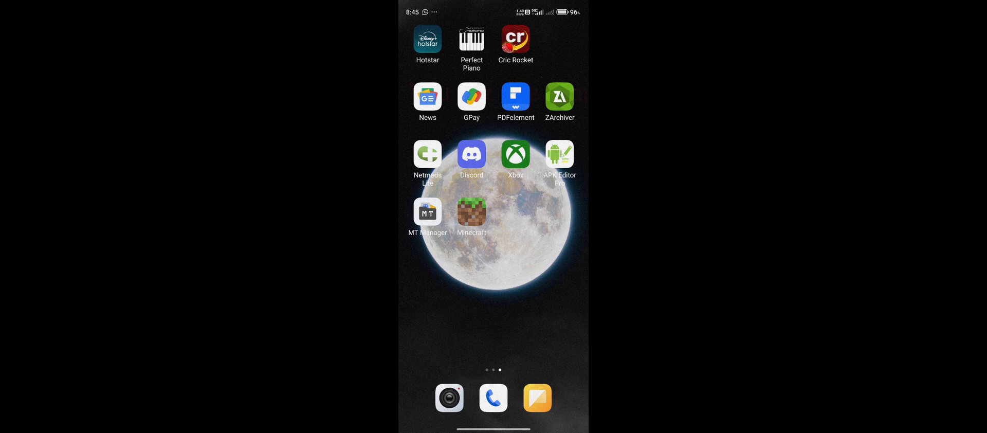
Step: Launch APK Editor Pro from the Android home screen
left_click(471, 211)
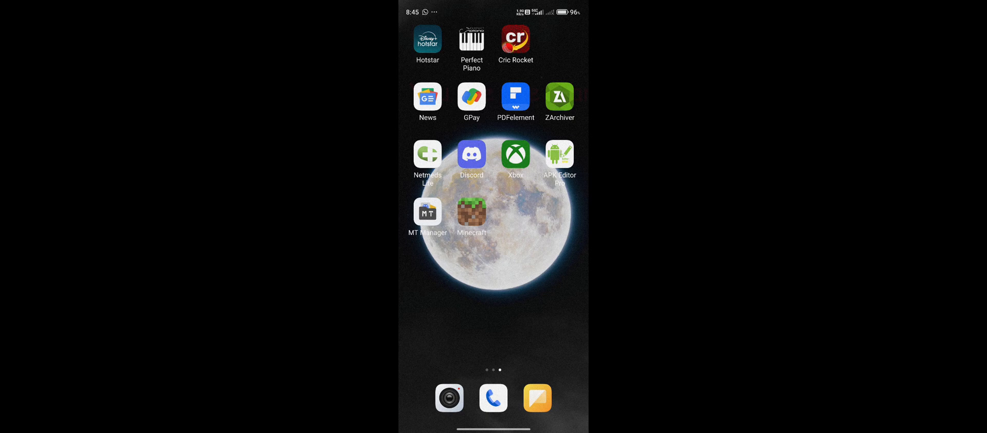
left_click(558, 153)
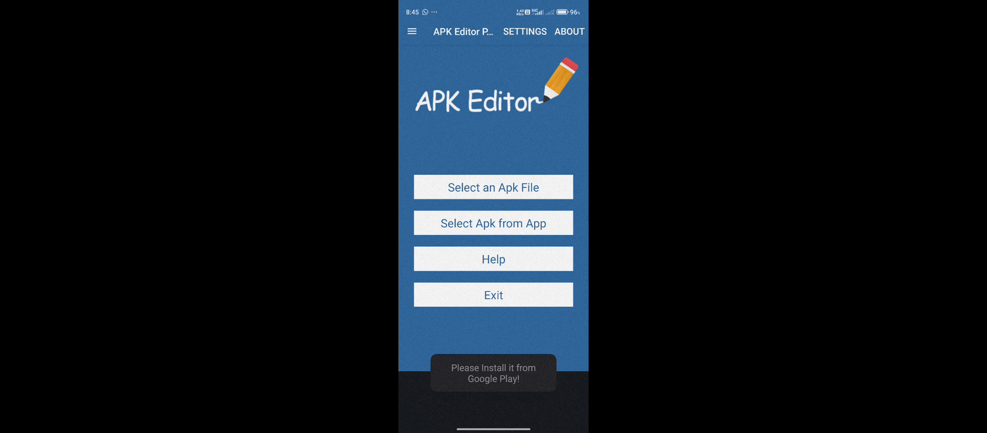
Step: Choose Select Apk from App and scroll the installed apps list to Minecraft
left_click(493, 223)
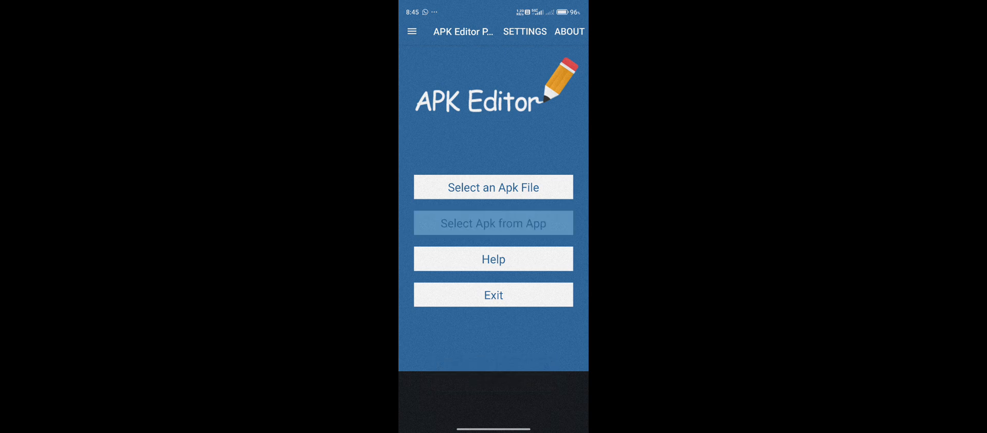
left_click(493, 223)
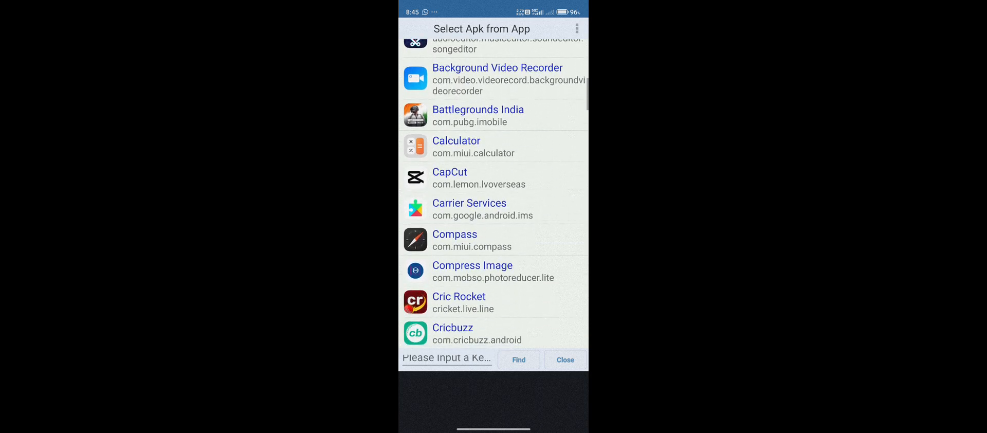
scroll("down", 3)
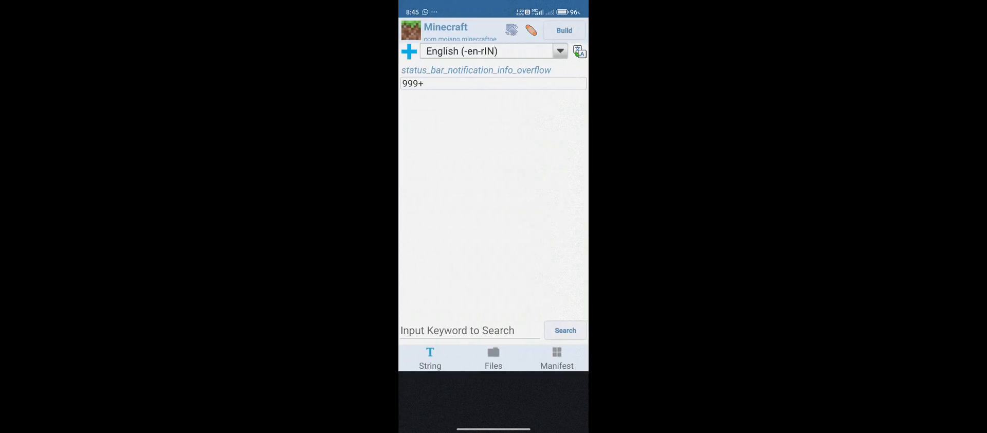
Step: Browse Minecraft's files to assets/skin_packs, check the persona folder, then return up
left_click(493, 358)
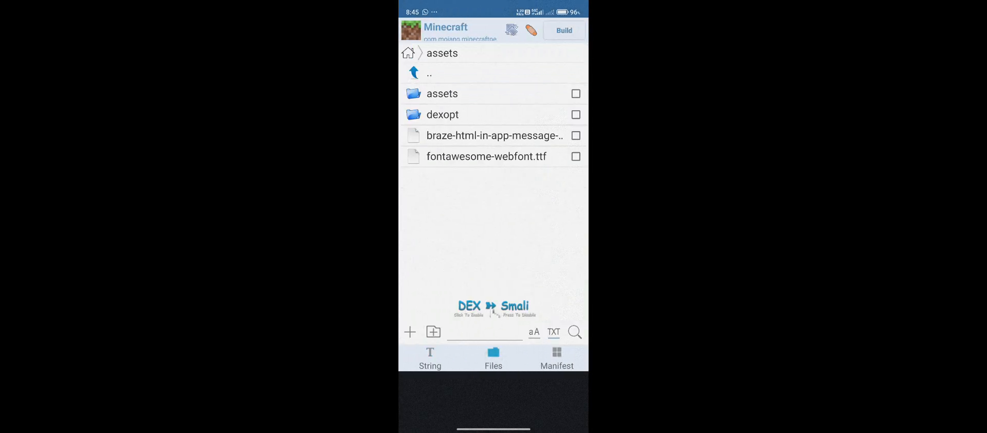
left_click(442, 93)
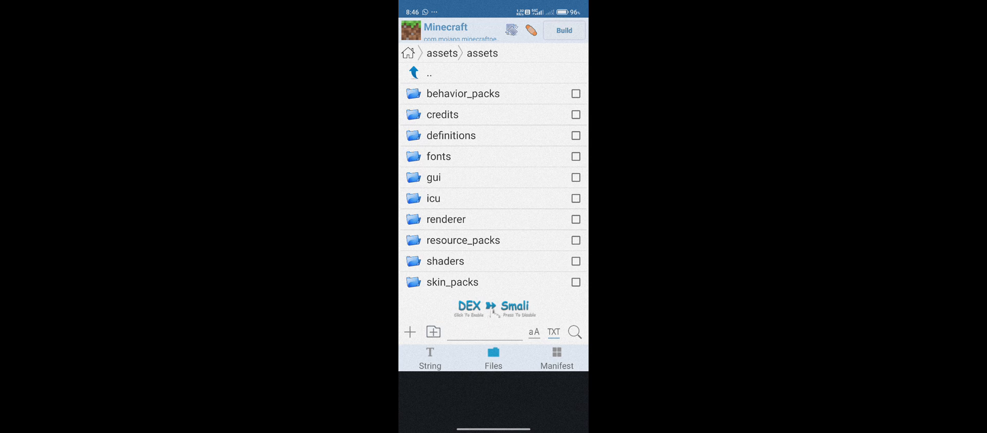
left_click(452, 282)
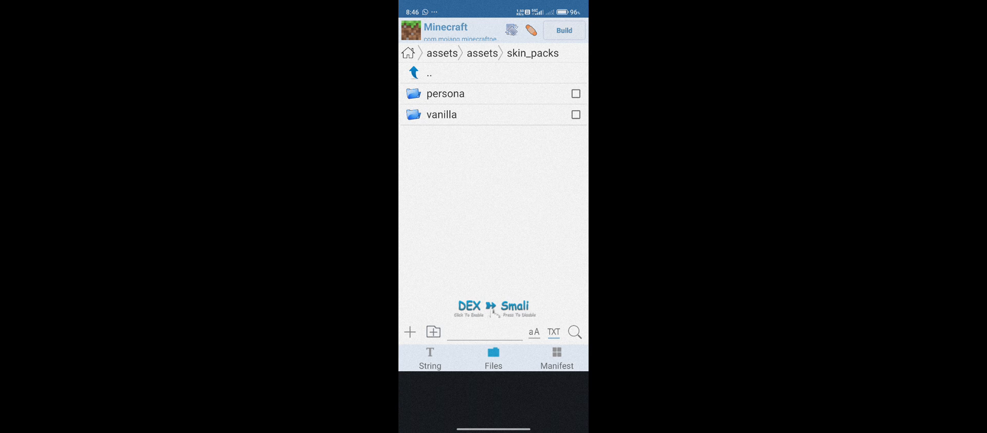
left_click(445, 93)
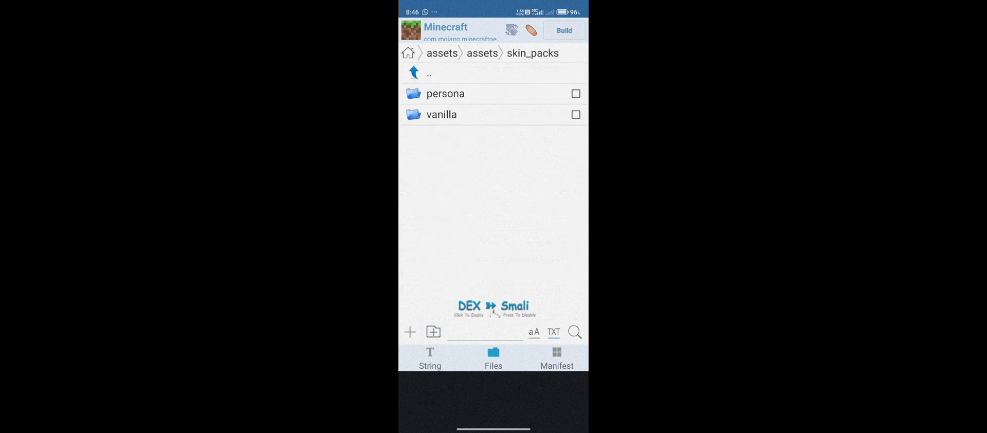
left_click(445, 93)
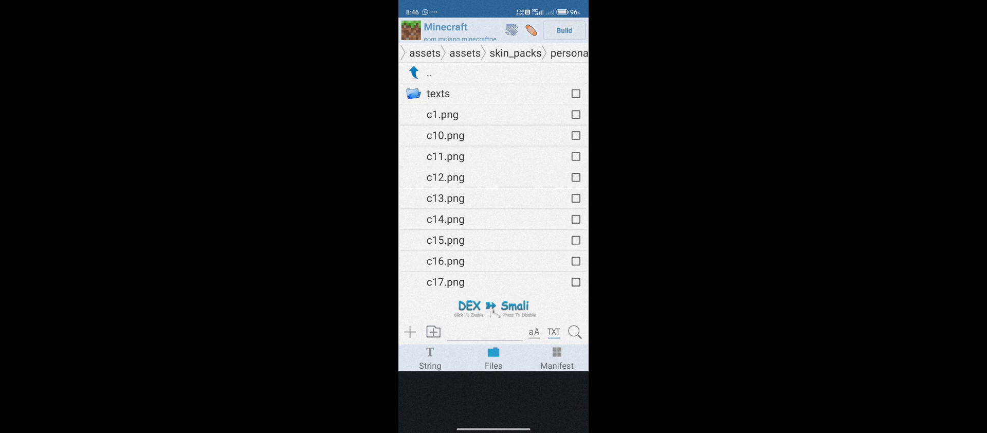
left_click(414, 72)
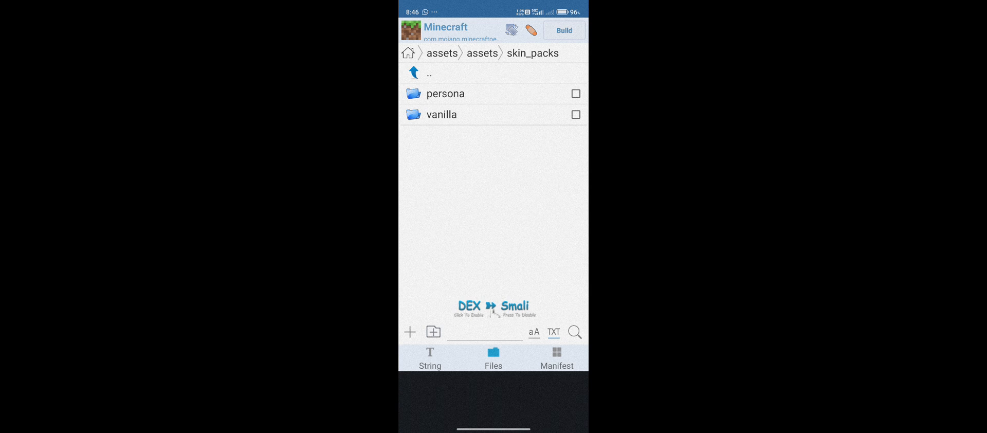
Step: Leave APK Editor Pro for the home screen and open File Manager
key("home")
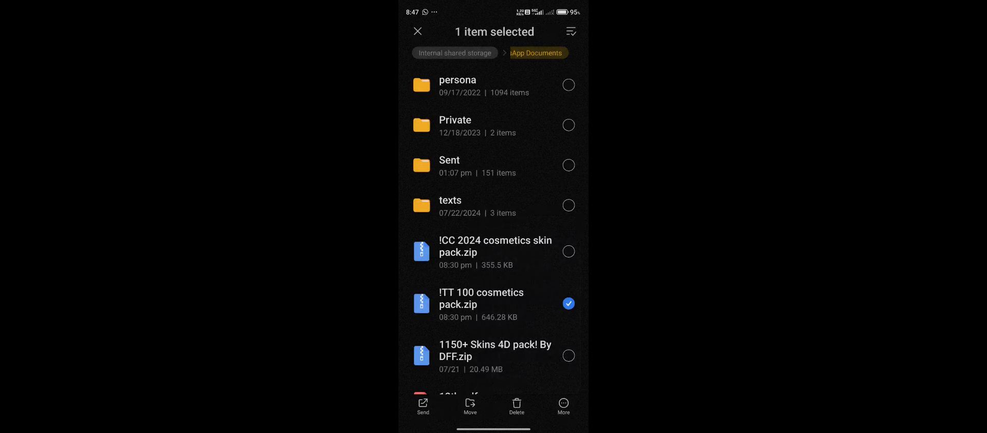
left_click(568, 303)
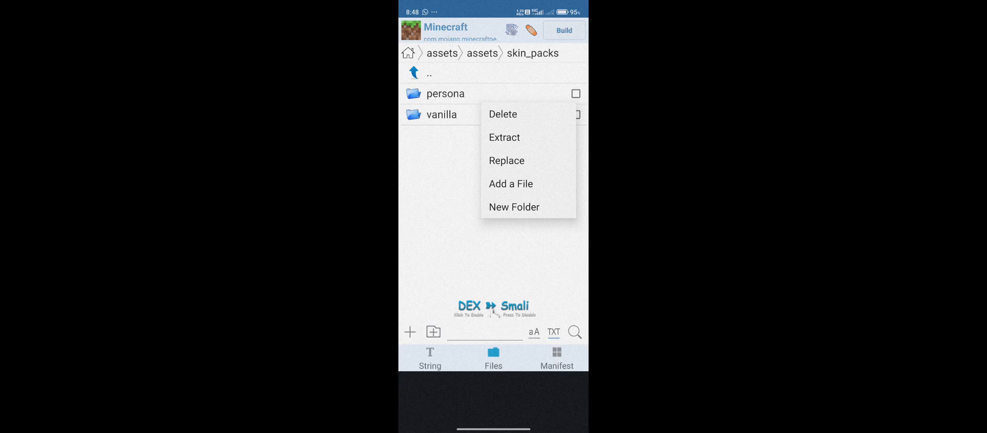
left_click(507, 160)
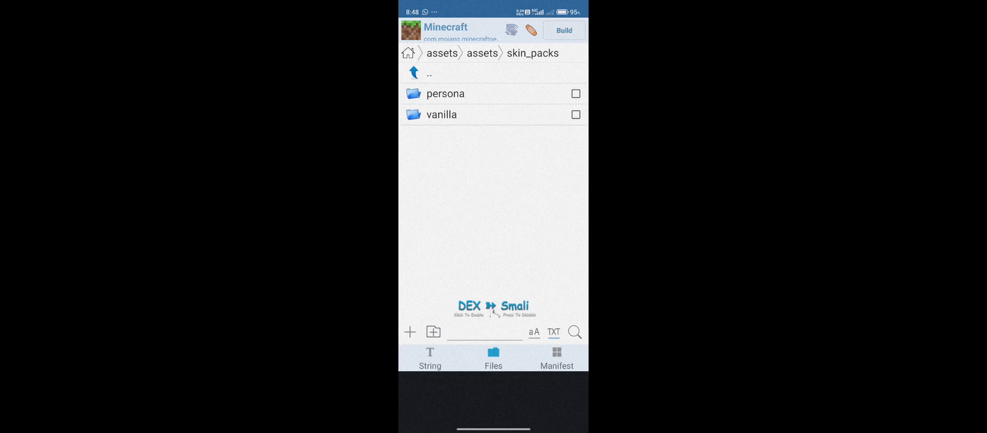
Step: Return from APK Editor Pro to the Android home screen app grid
left_click(564, 30)
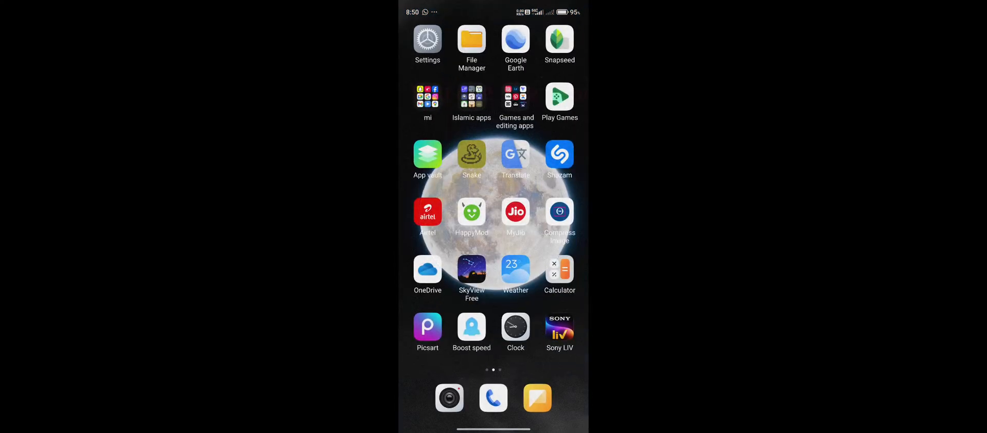
left_click(471, 41)
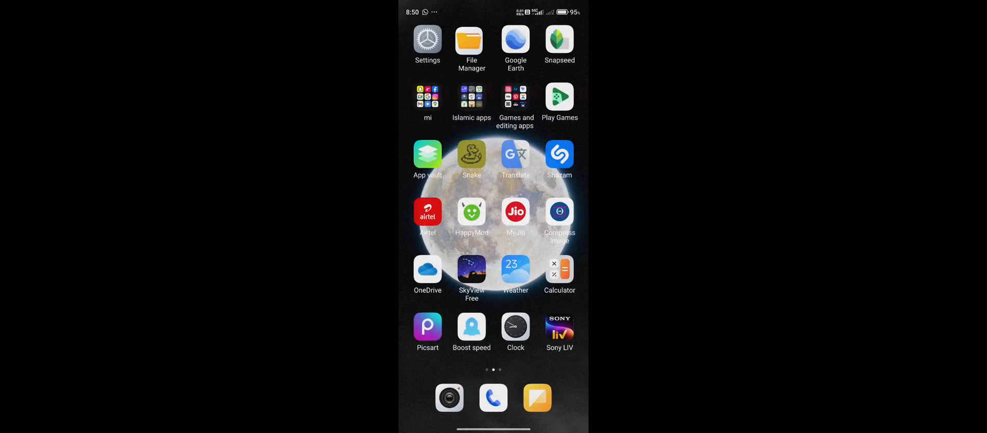
Step: In MT Manager's ApkEditor folder, long-press gen_signed.apk to show its file actions
scroll("left", 3)
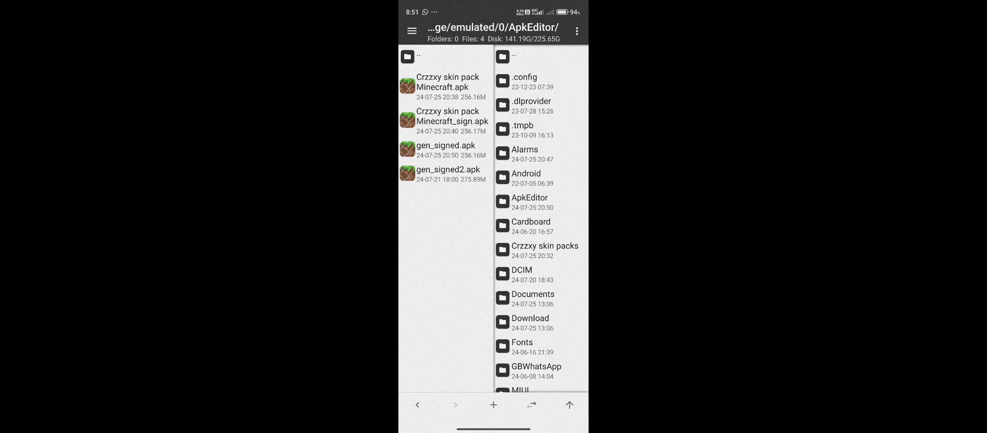
left_click(445, 150)
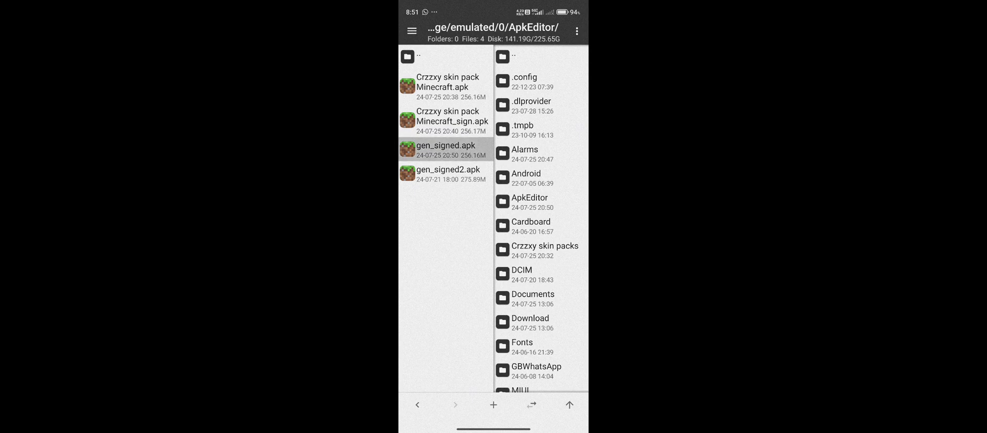
left_click(446, 149)
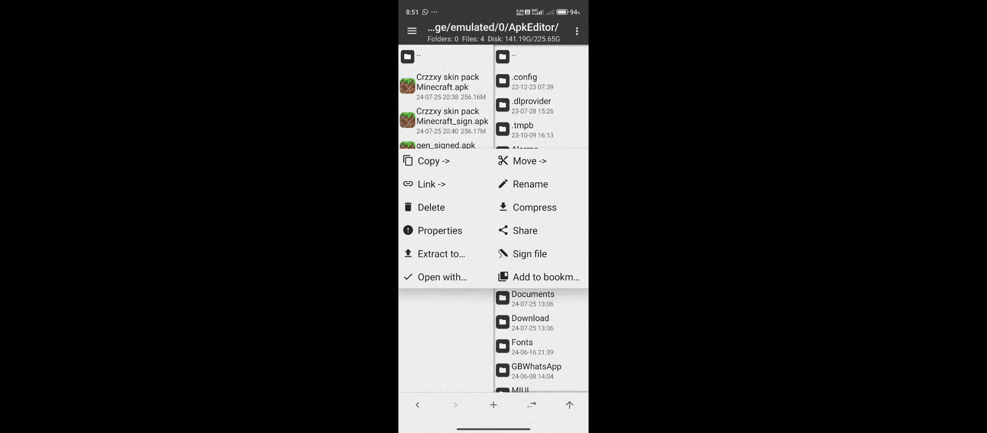
Step: Sign gen_signed.apk using the Default signature key and V1+V2 scheme
left_click(529, 253)
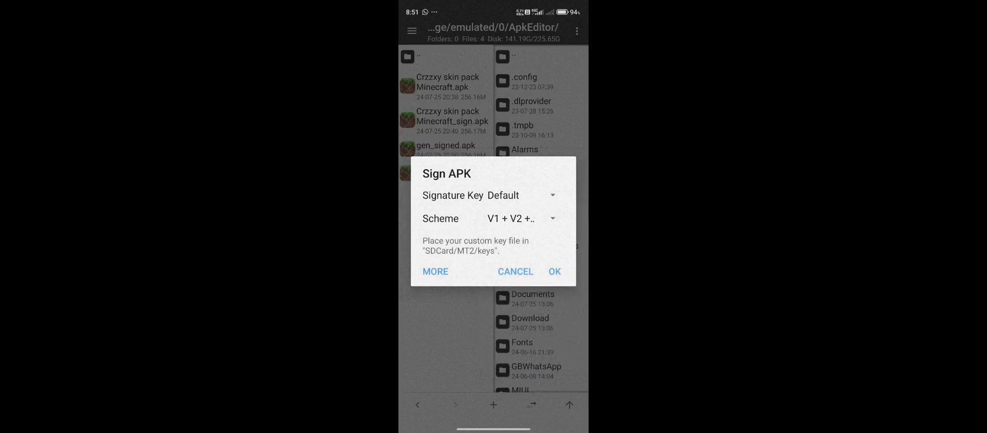
left_click(554, 271)
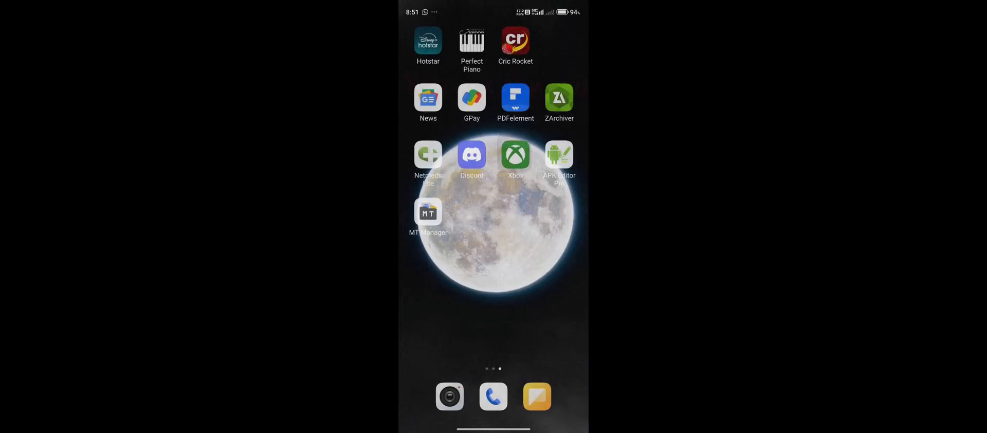
Step: Swipe to Minecraft, launch it and answer the notification permission prompt
scroll("left", 3)
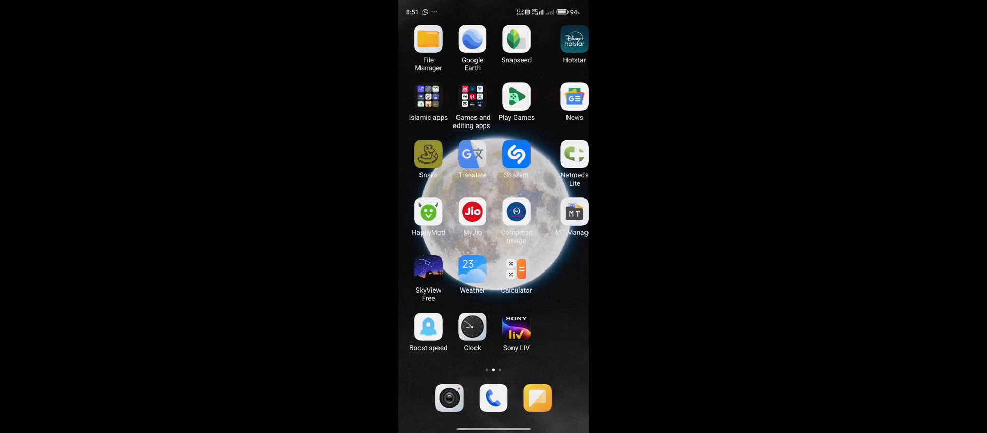
scroll("left", 3)
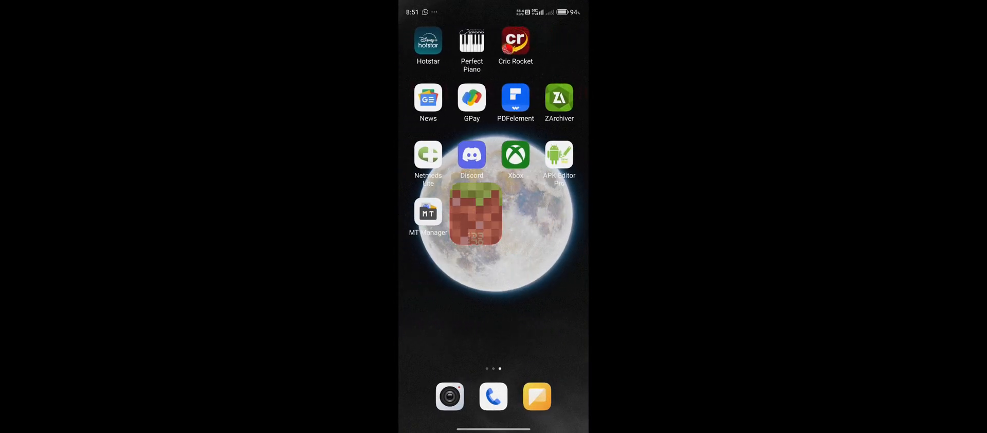
left_click(477, 216)
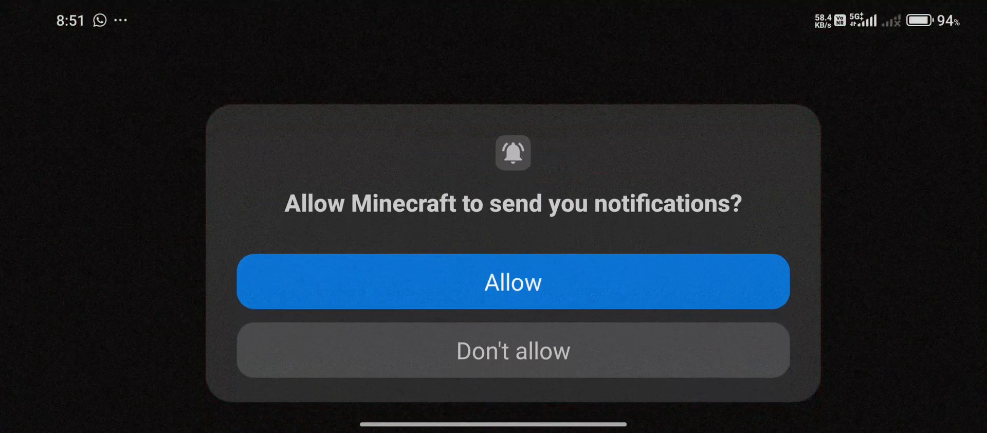
left_click(512, 281)
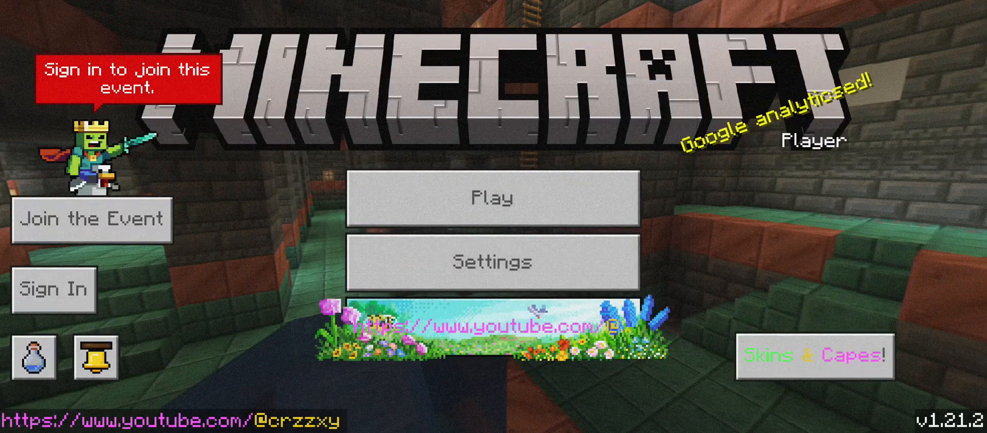
left_click(814, 356)
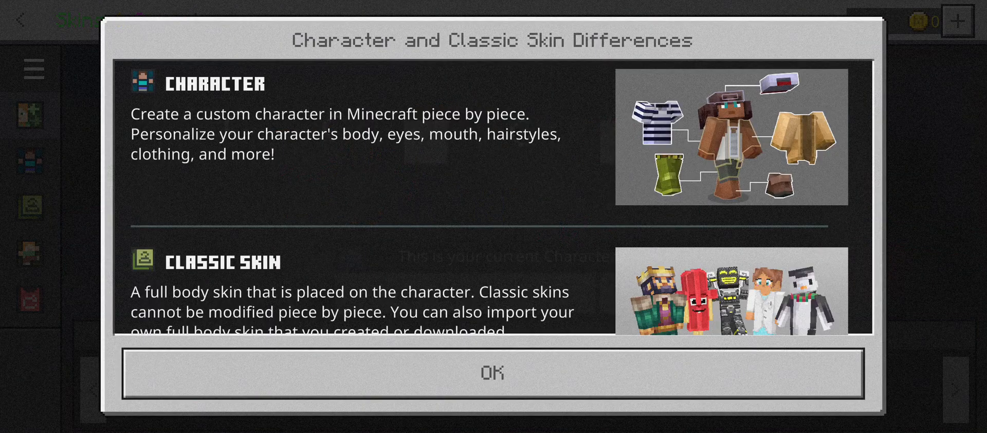
left_click(493, 373)
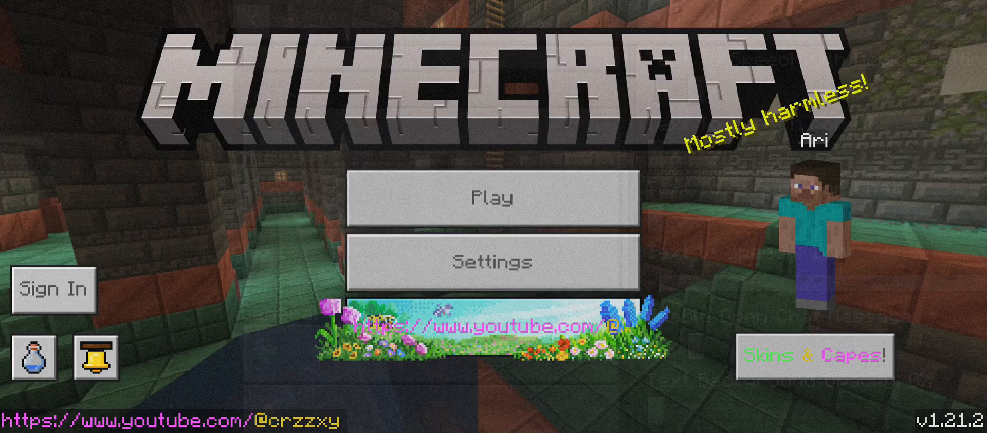
left_click(815, 354)
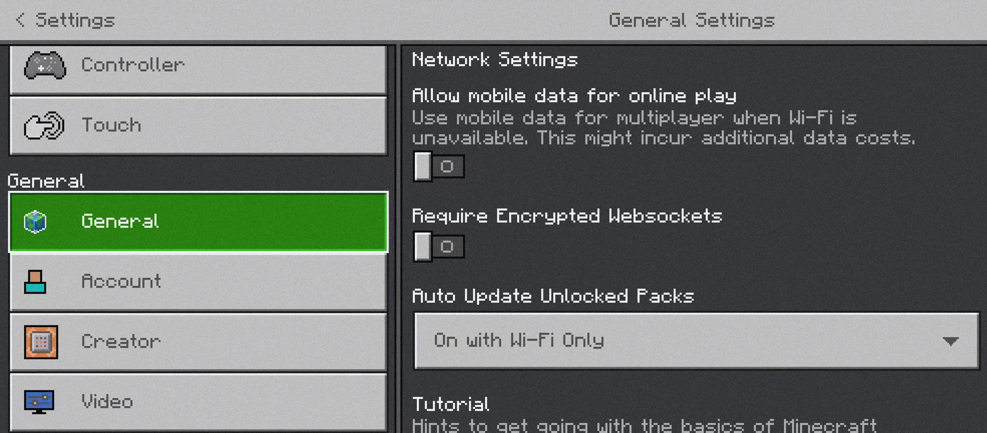
left_click(438, 167)
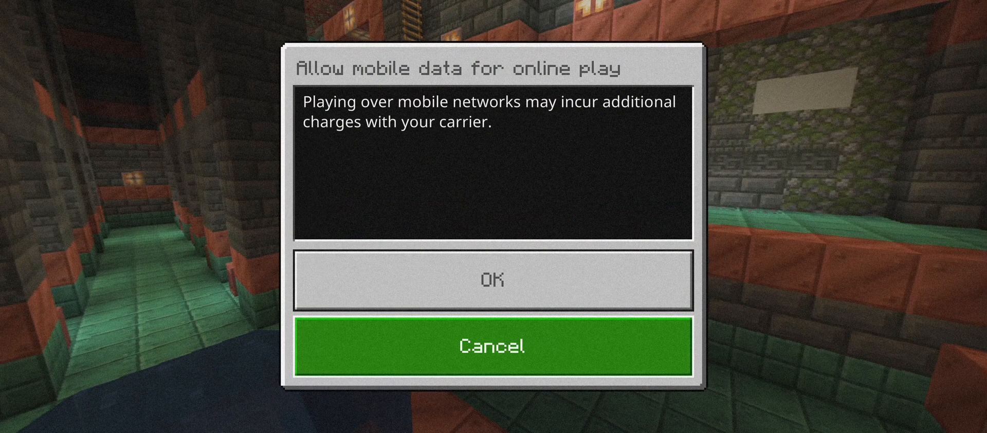
left_click(494, 345)
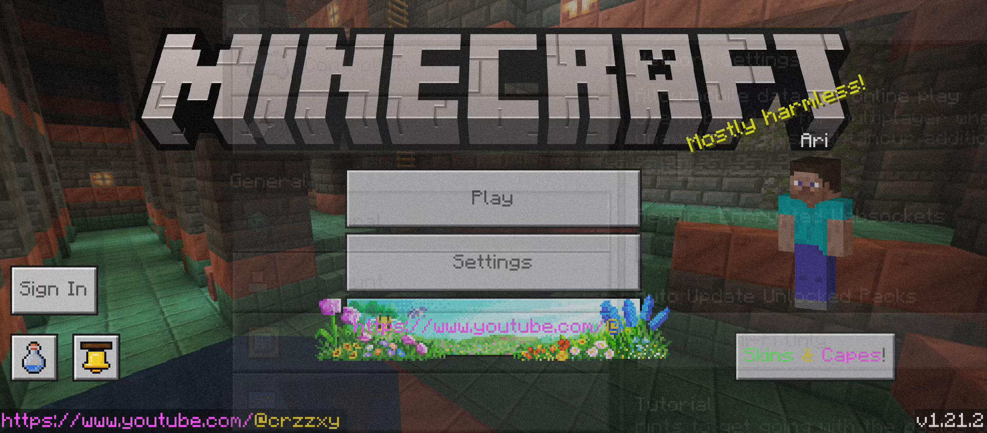
left_click(493, 199)
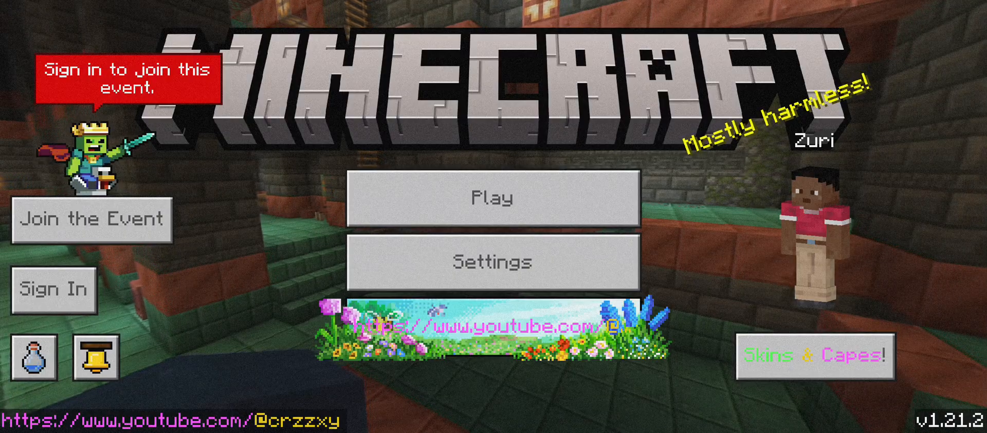
Step: Open the crzzxy 2024 Cosmetics pack, previewing the gold crown and Ender Fox Ears Male skins
left_click(814, 354)
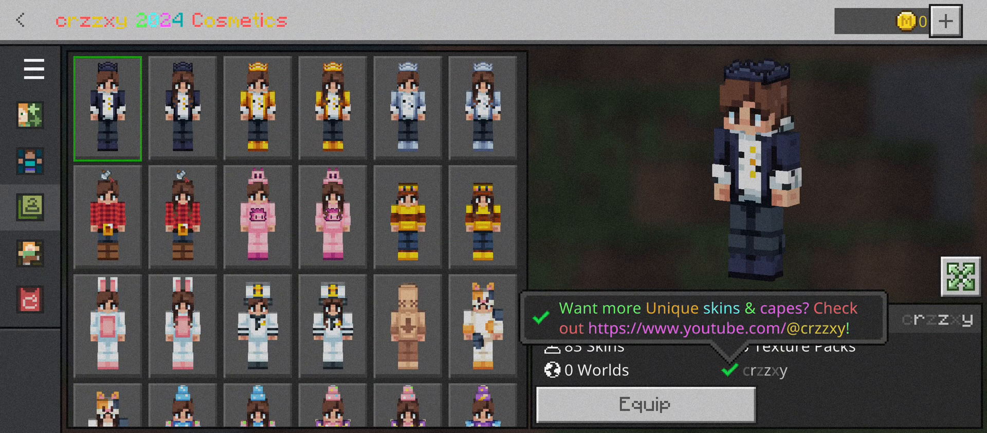
left_click(257, 105)
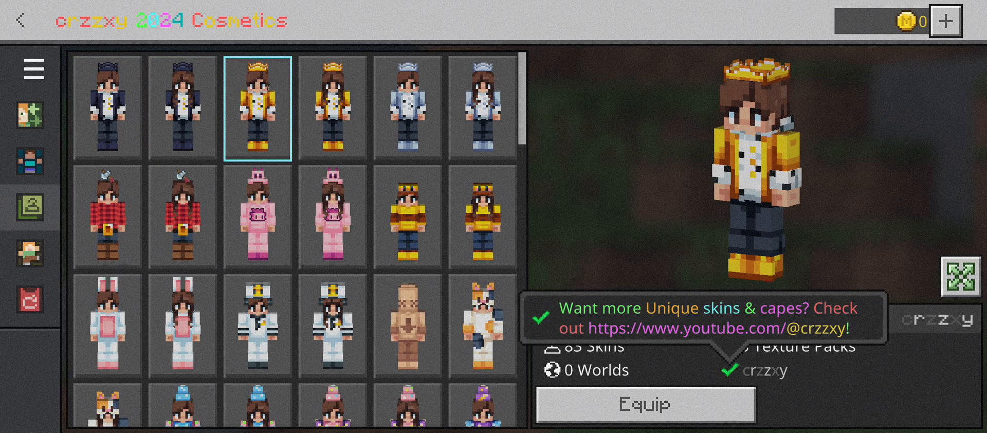
scroll("down", 3)
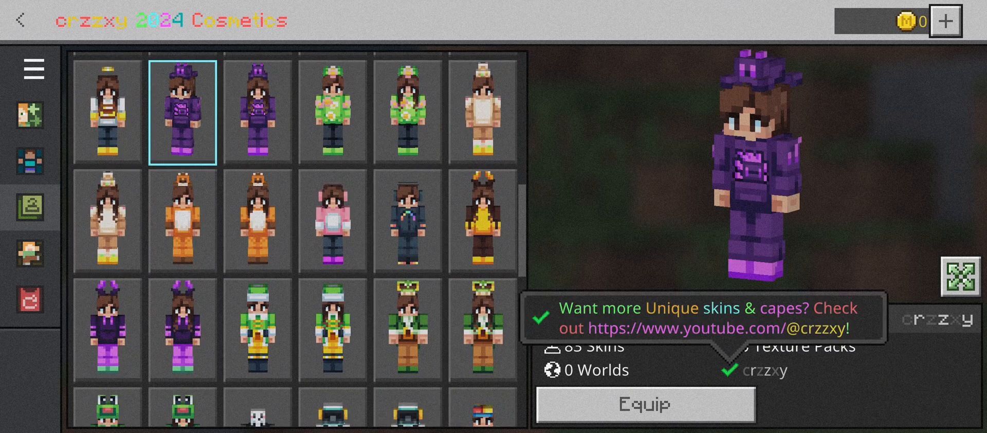
scroll("down", 3)
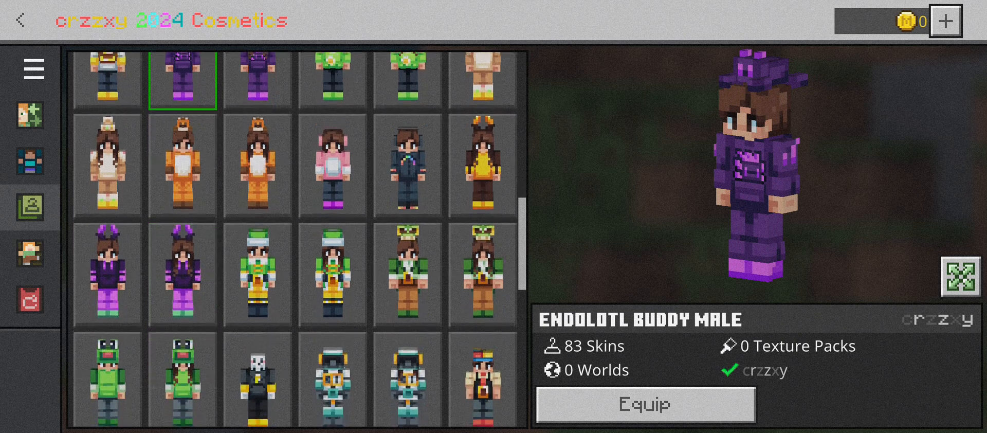
scroll("down", 3)
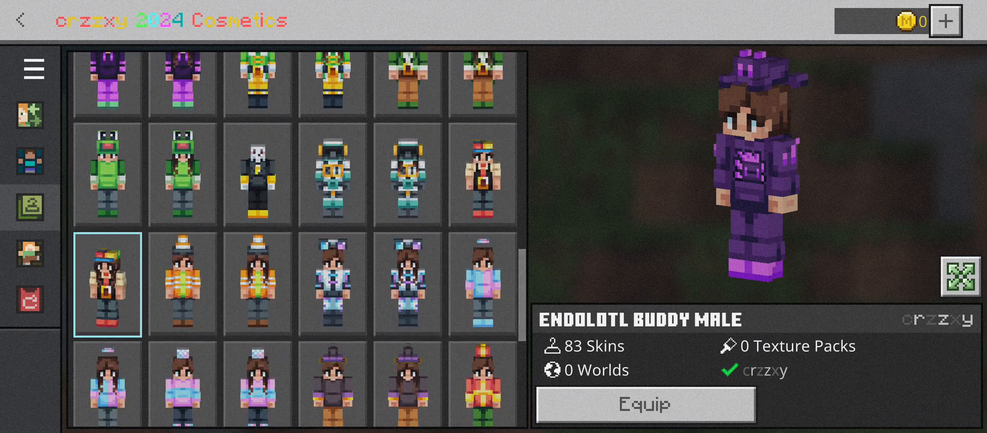
scroll("down", 3)
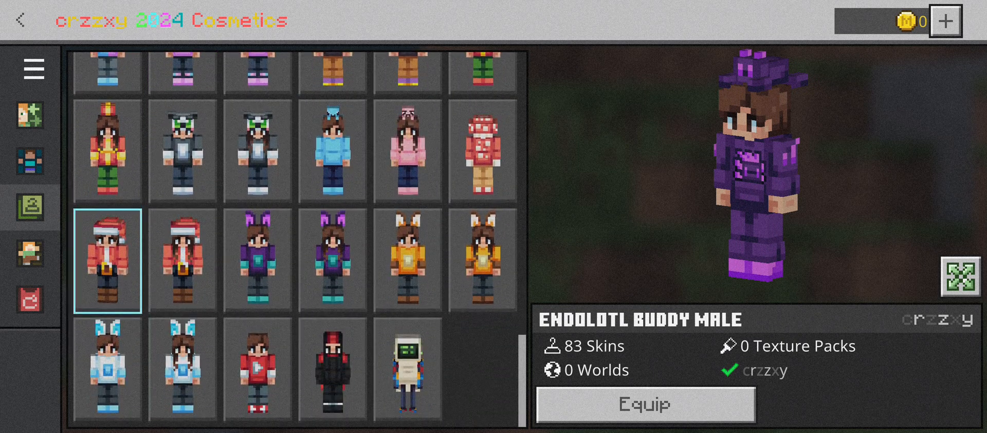
left_click(256, 260)
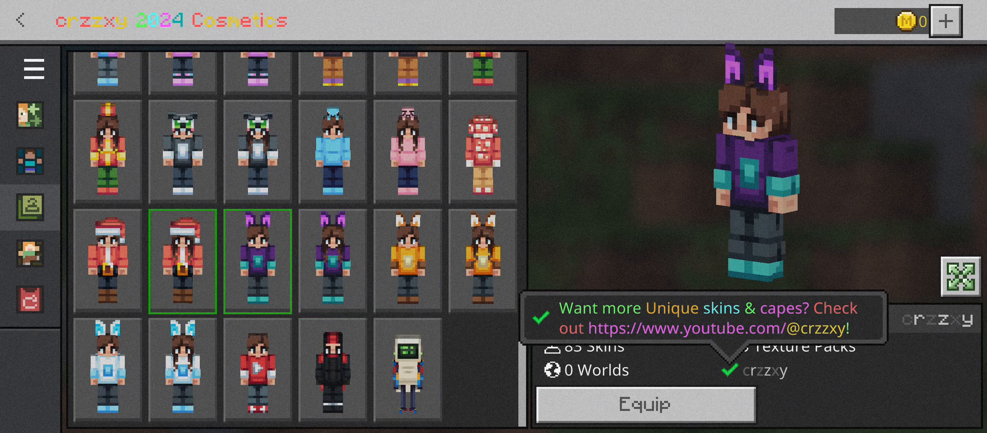
scroll("down", 3)
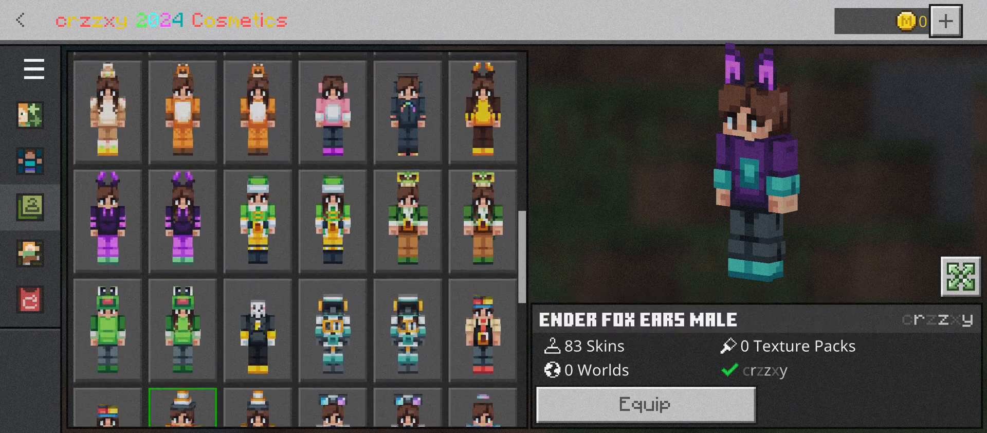